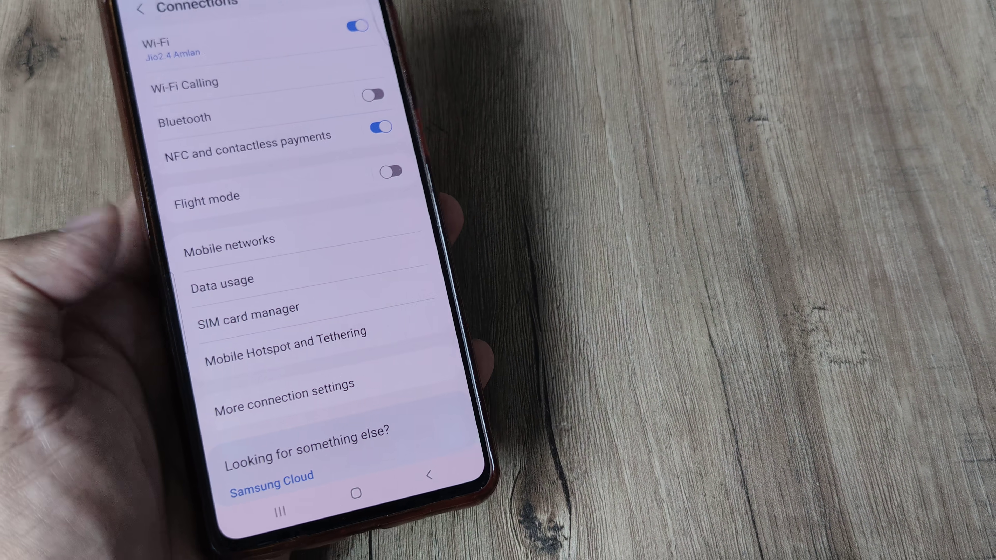
Show the Auto data switching page in SIM card manager, with the feature On.
{"action": "left_click", "coordinate": [248, 307]}
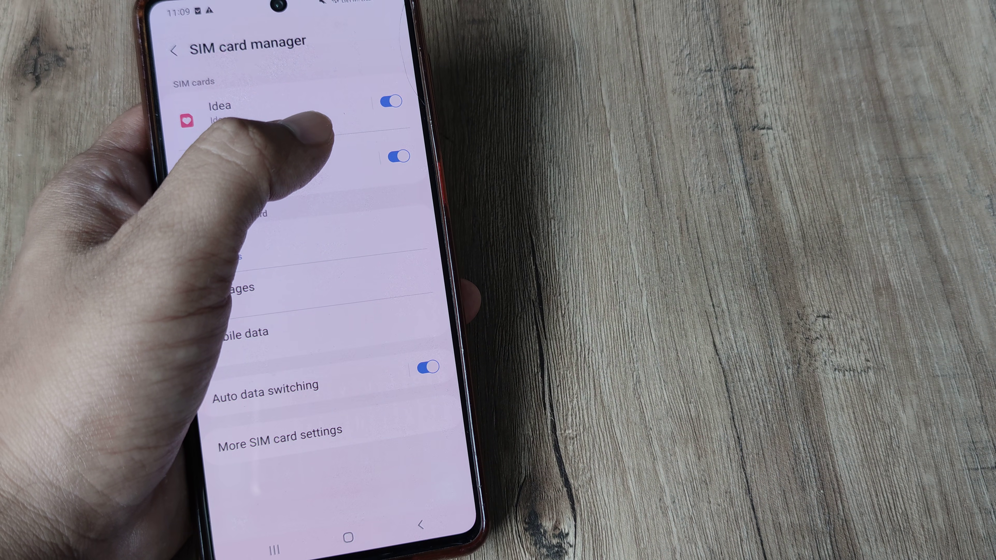
{"action": "left_click", "coordinate": [265, 386]}
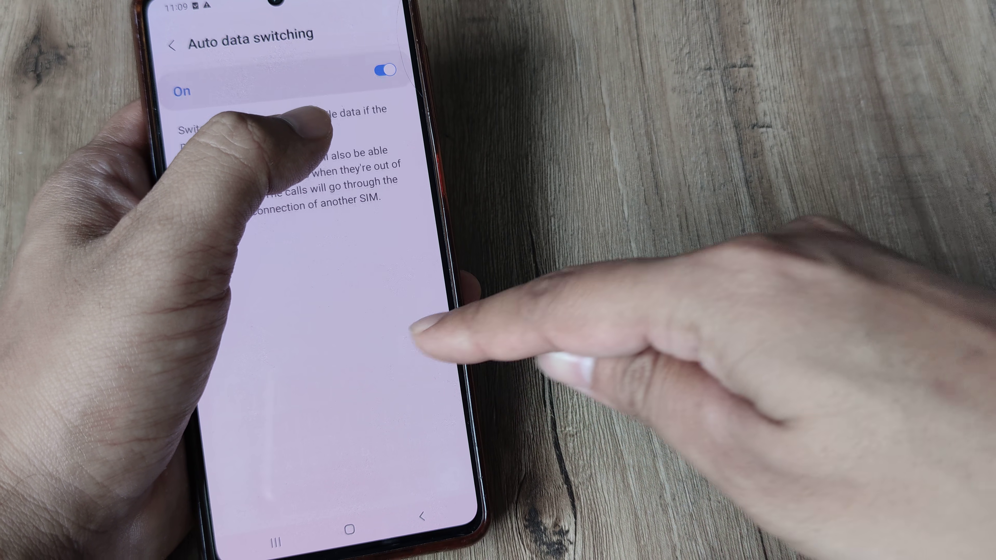